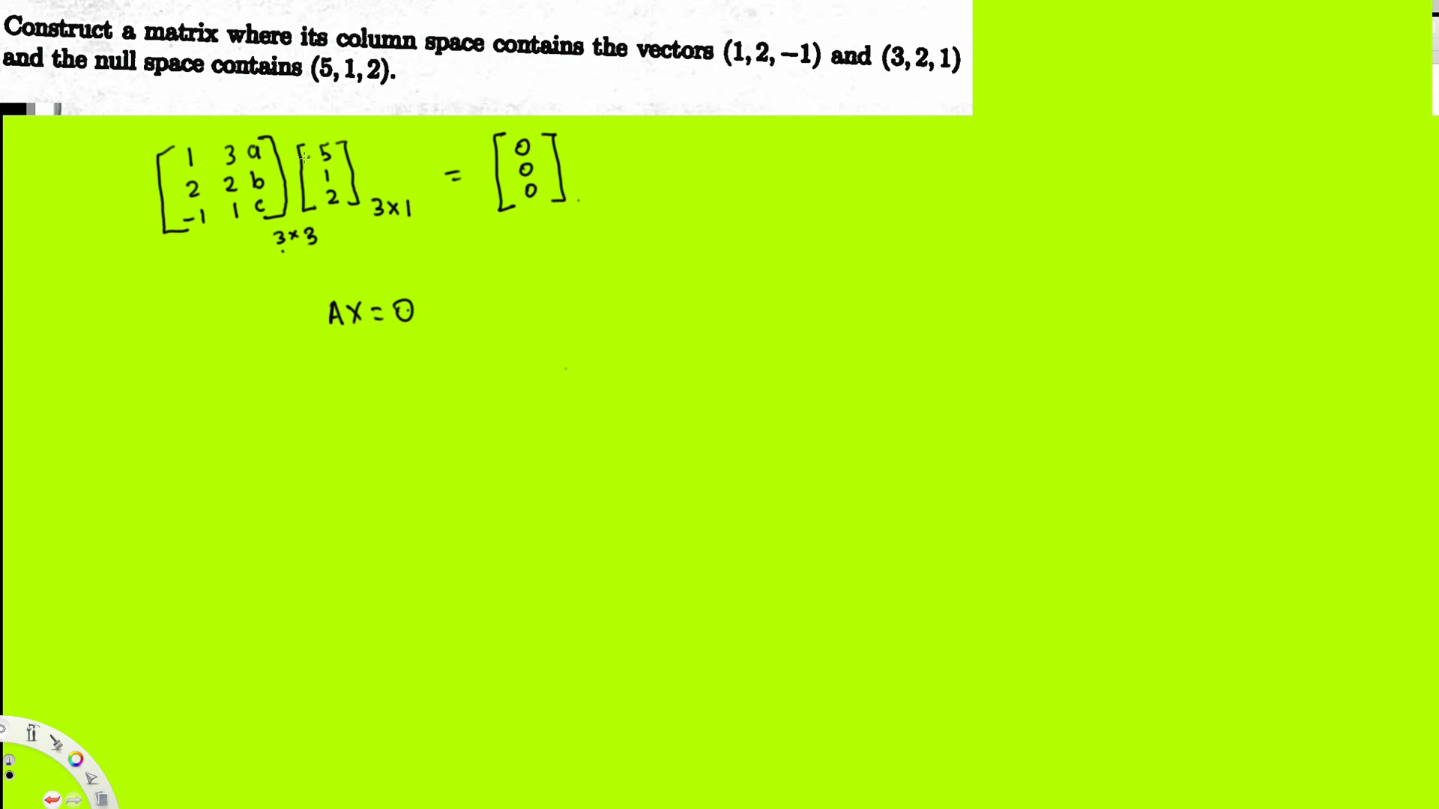
Draw an arrow from the 3x3 label to 3x1 and write '8' under AX = 0
left_click_drag(284, 261, 409, 225)
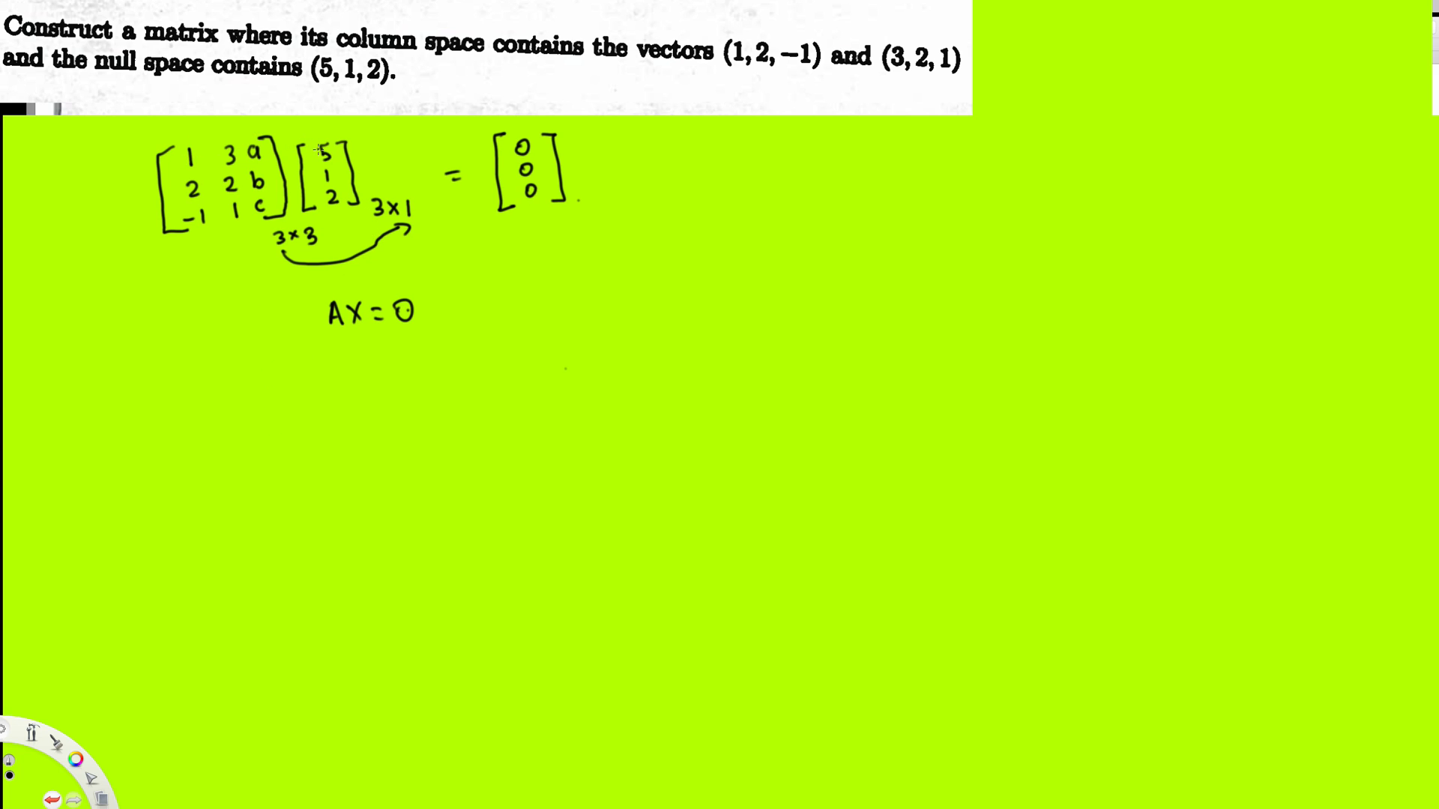
type("8")
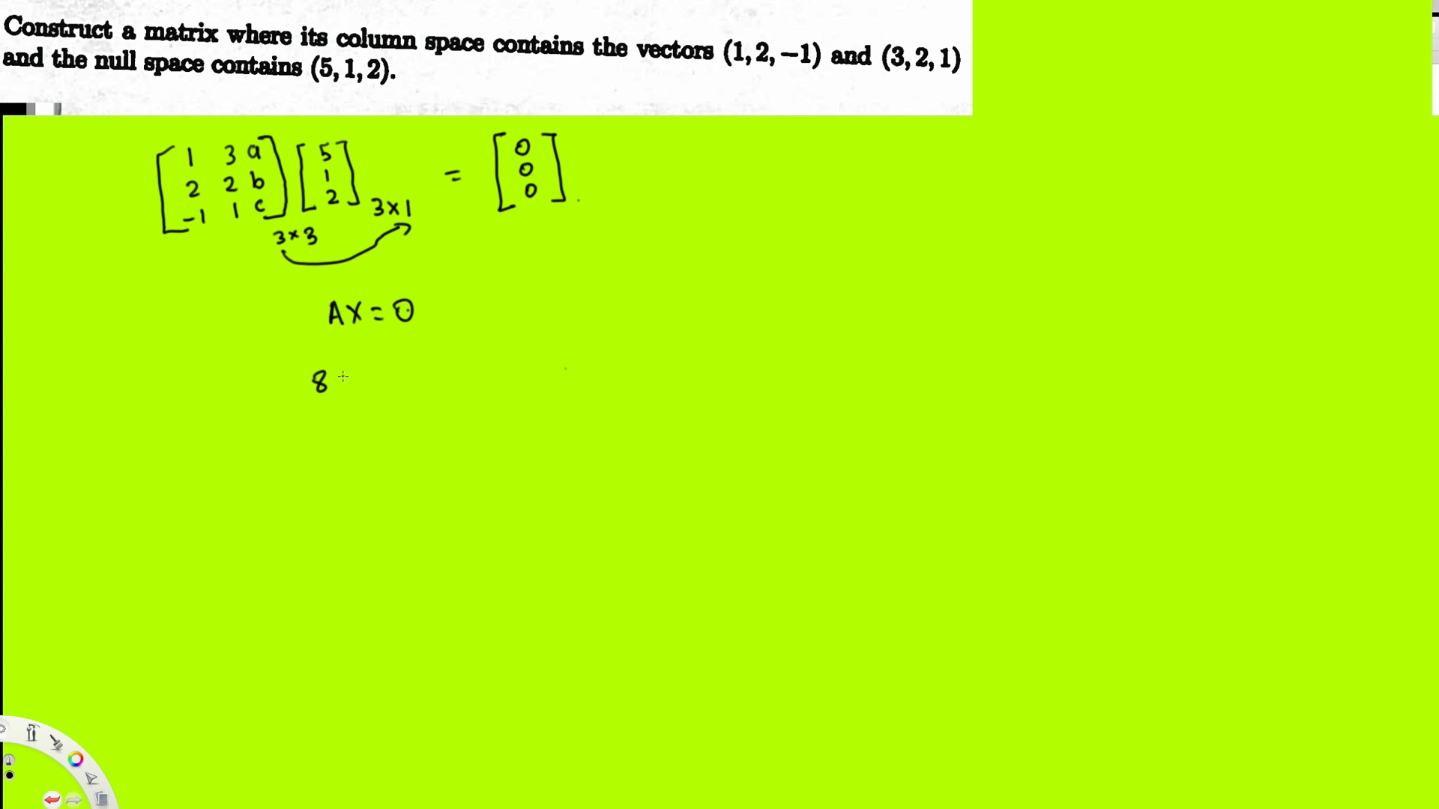
Extend the first equation with '+2a', forming 8 + 2a = 0
type("+2")
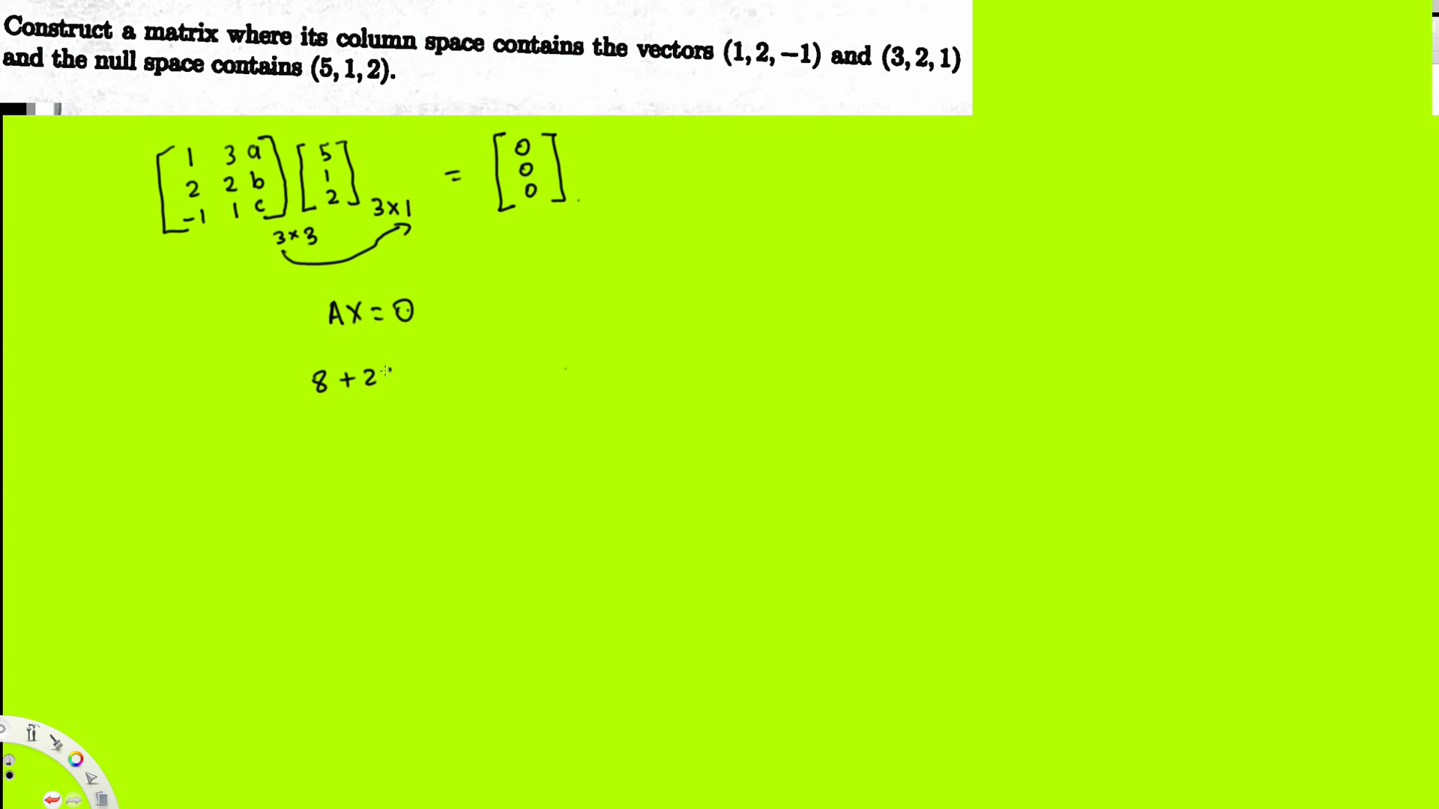
type("a. = 0")
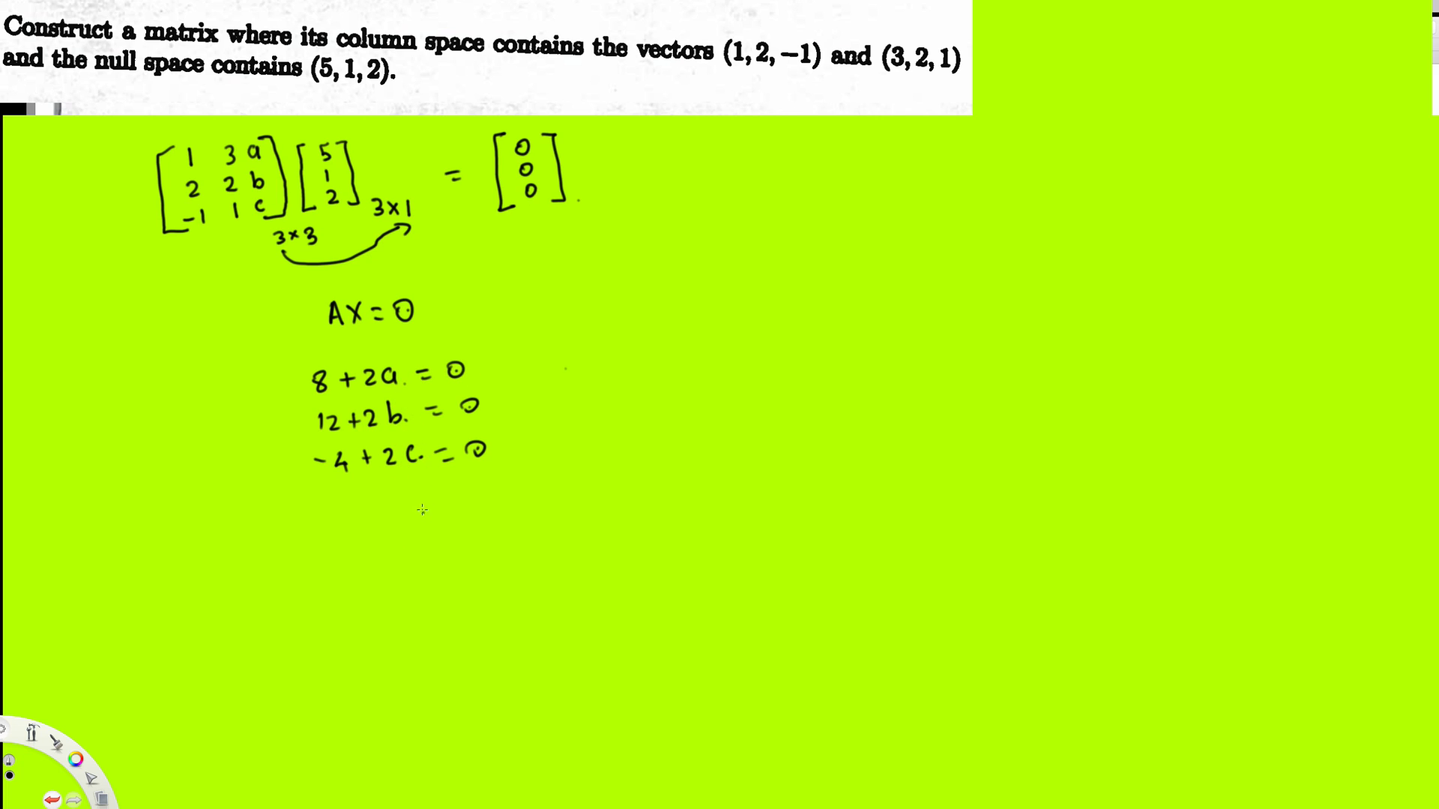
Write the solutions a = -4 and b = -6 beneath the equations
type("a = -4.")
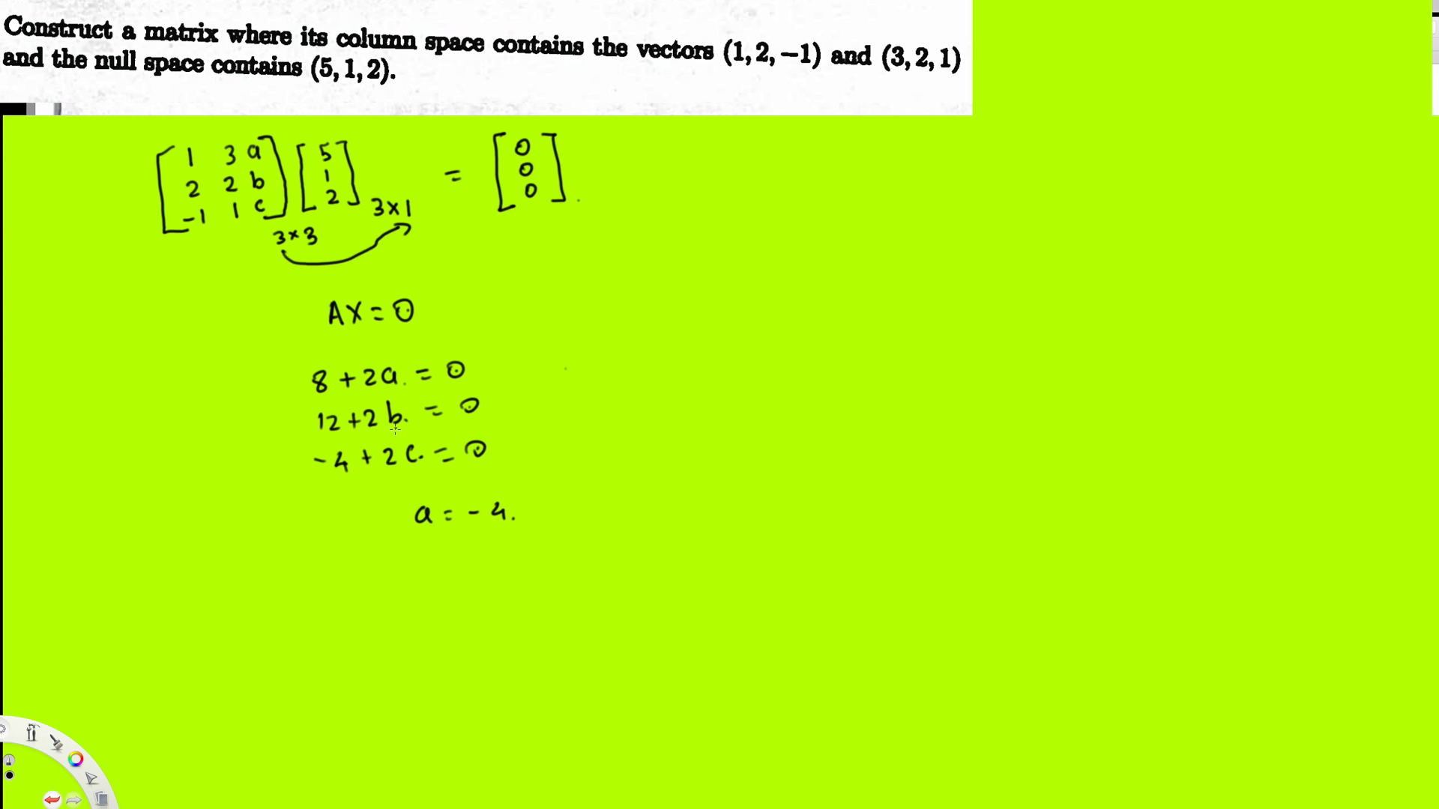
type("b = -6.")
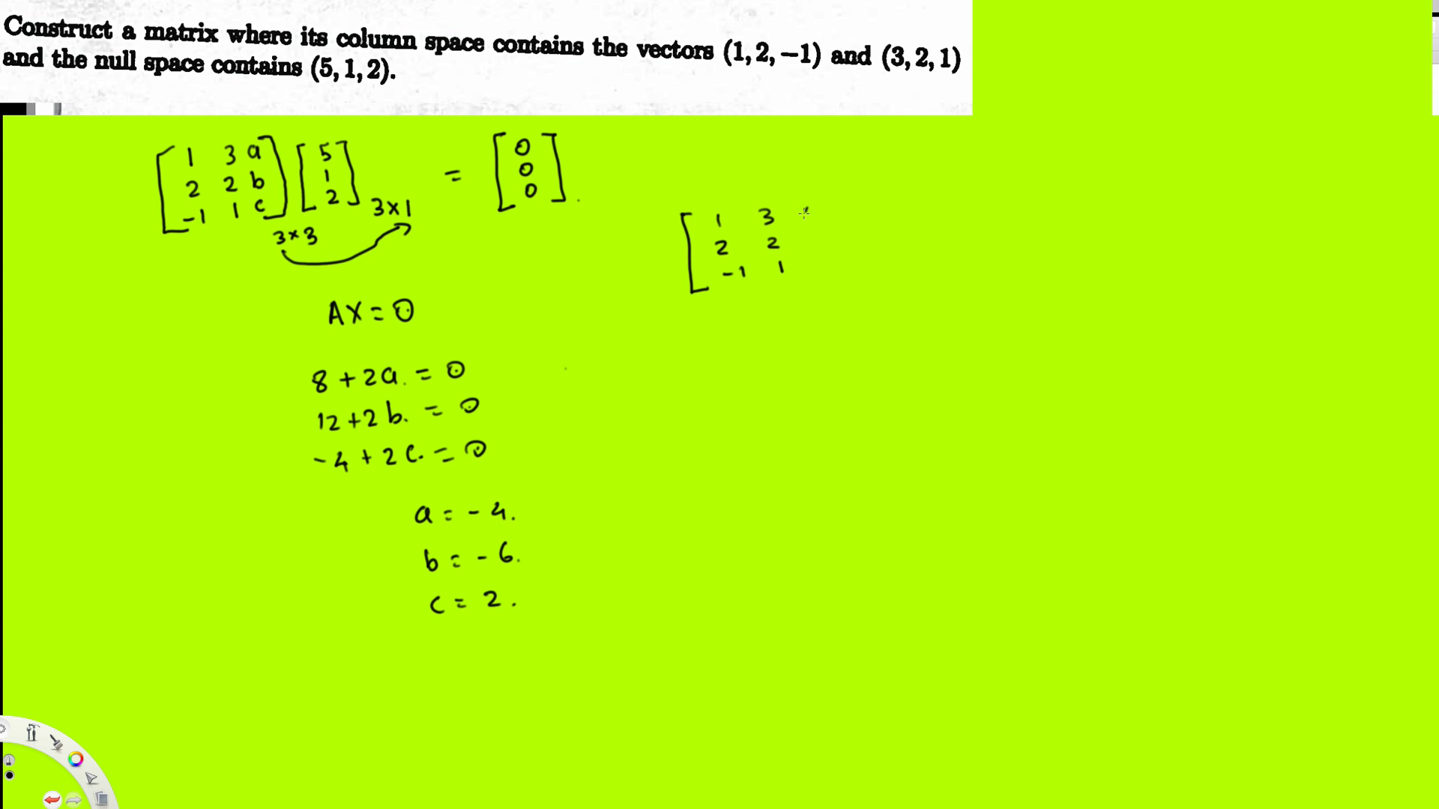
Write 4 as the first entry of the new matrix's third column
type("4")
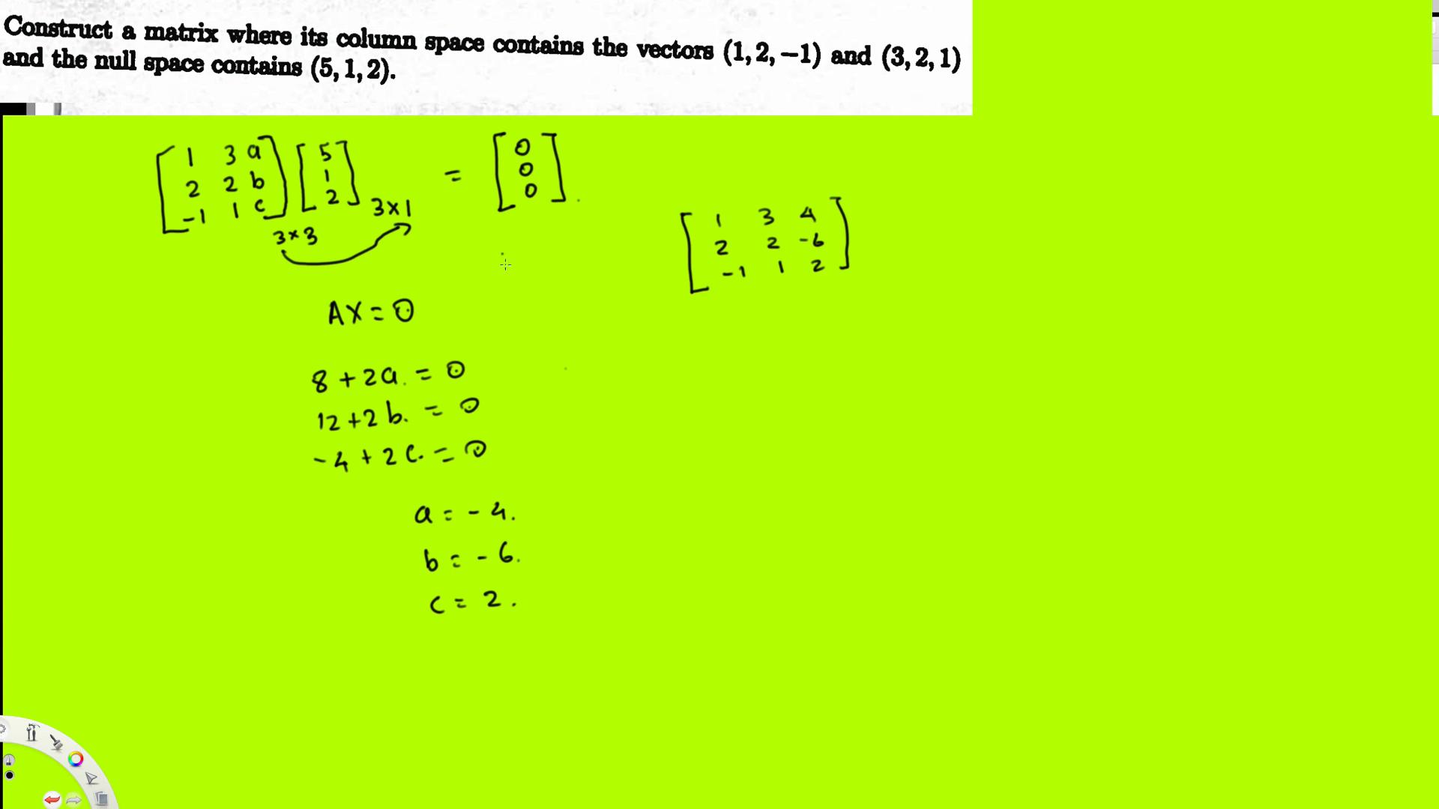
mouse_move(886, 305)
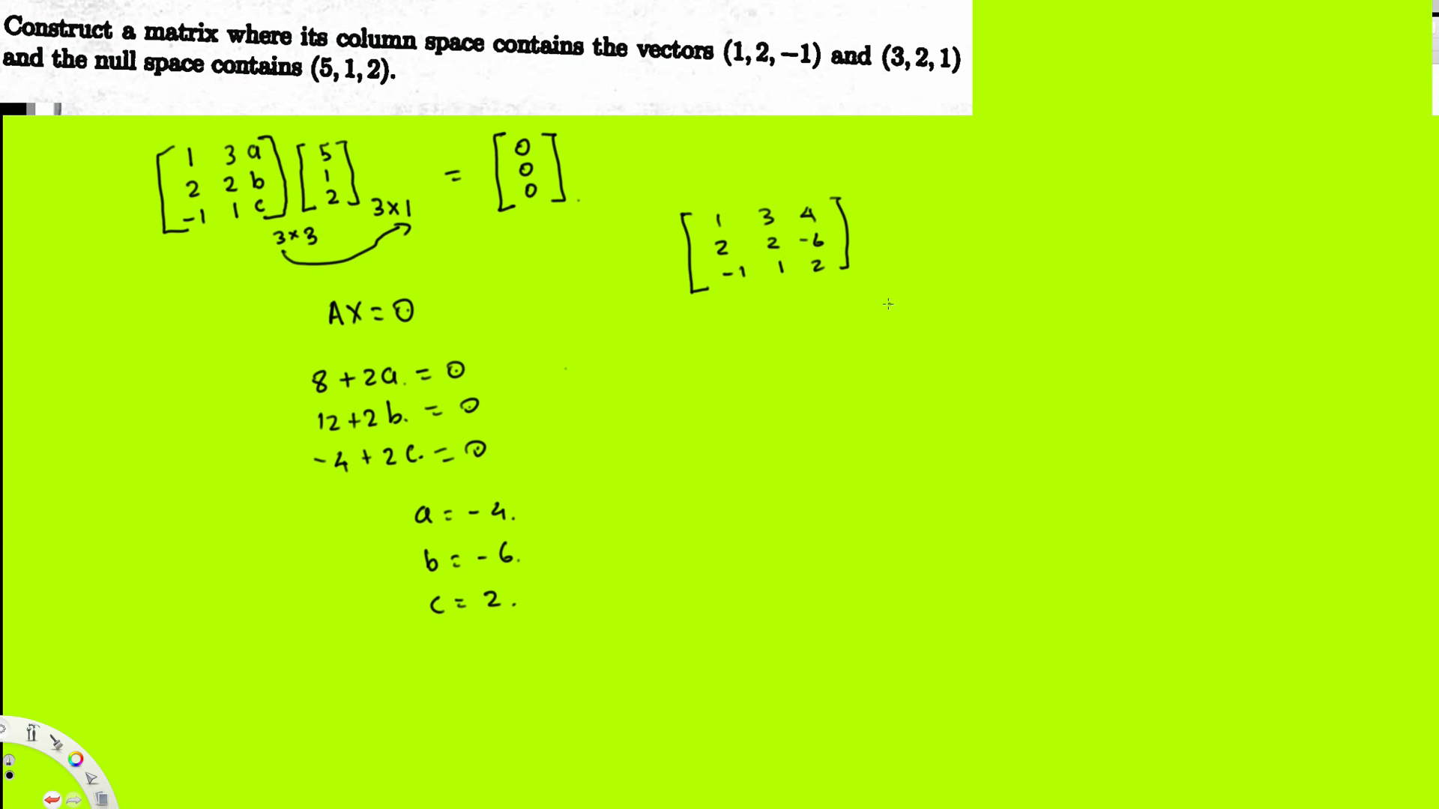
mouse_move(1081, 278)
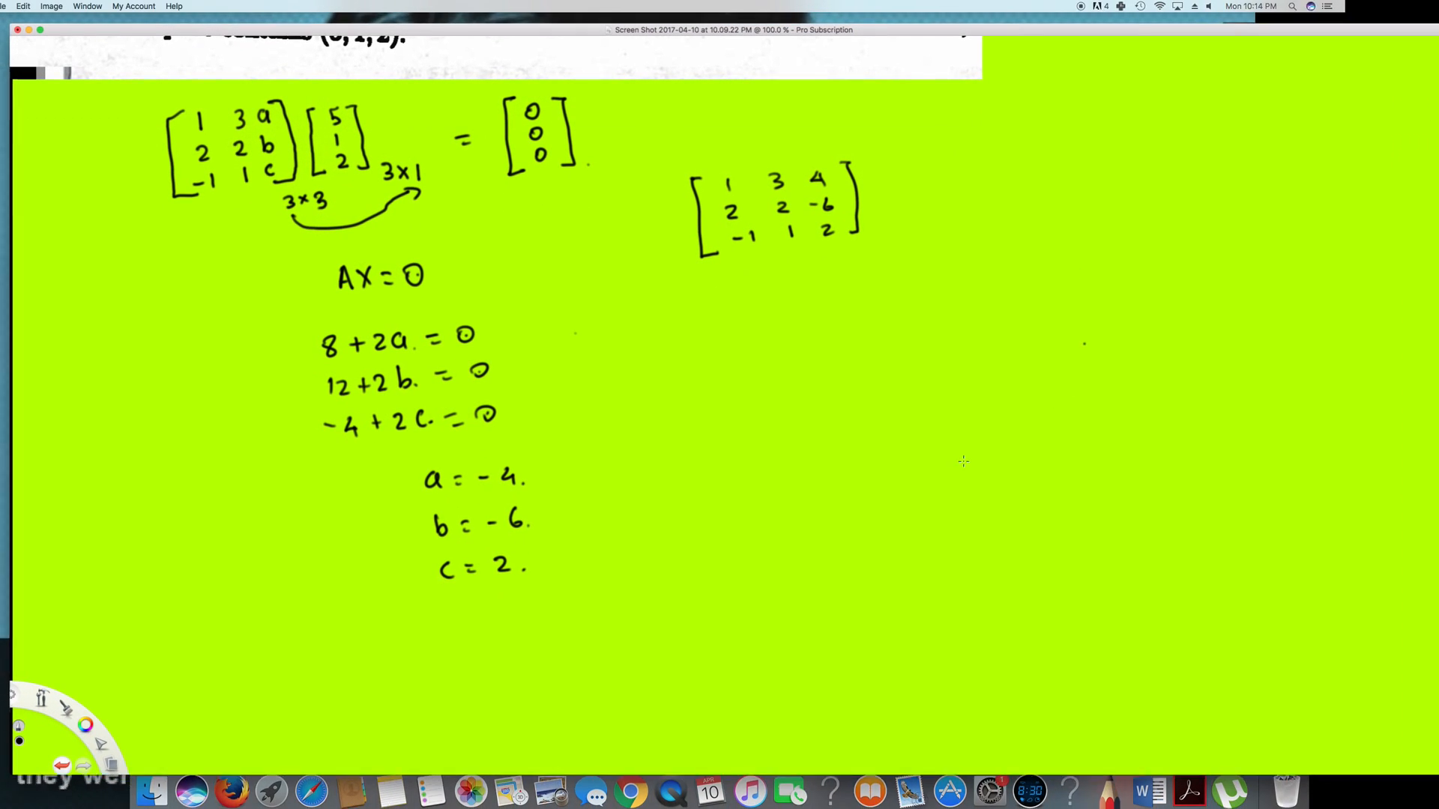
left_click(669, 785)
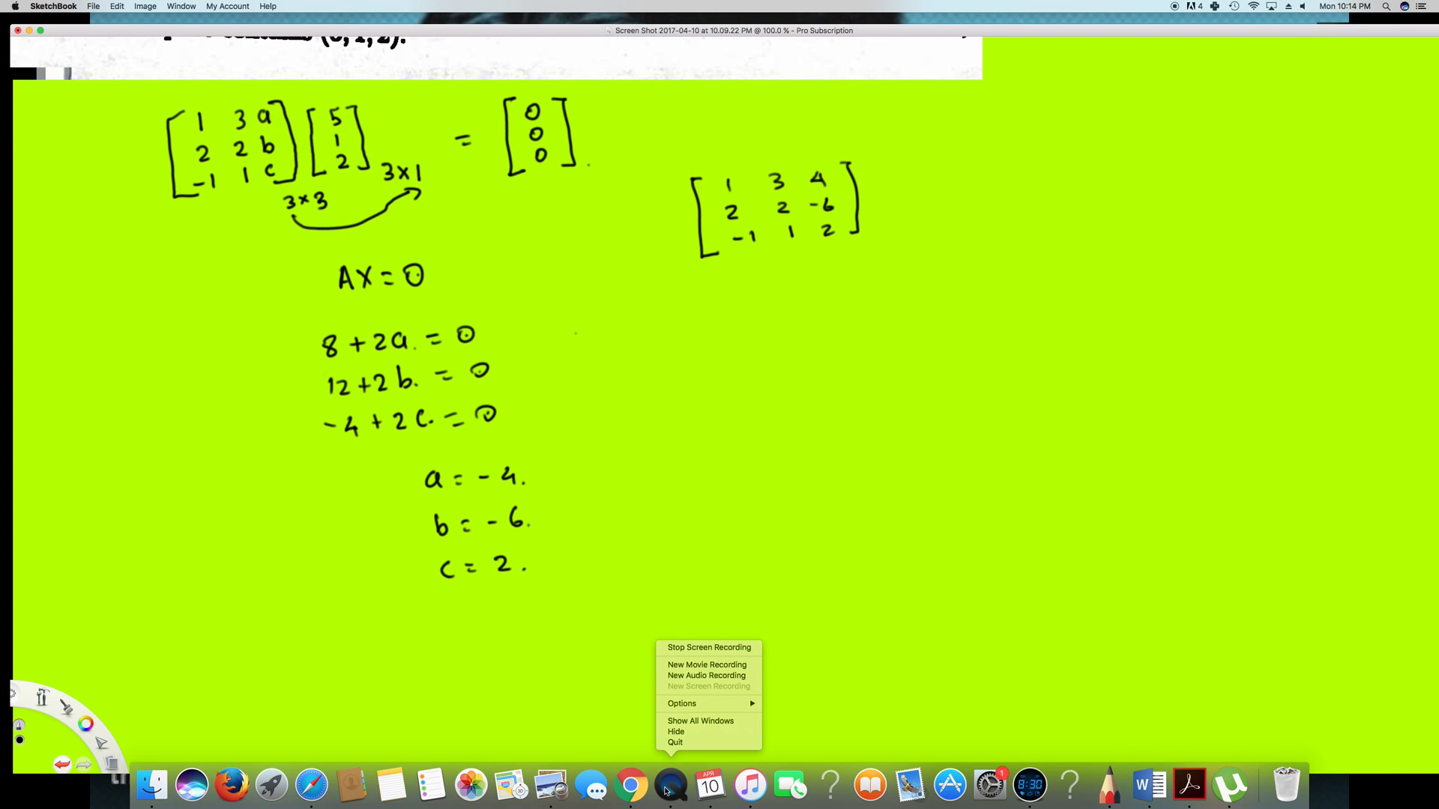